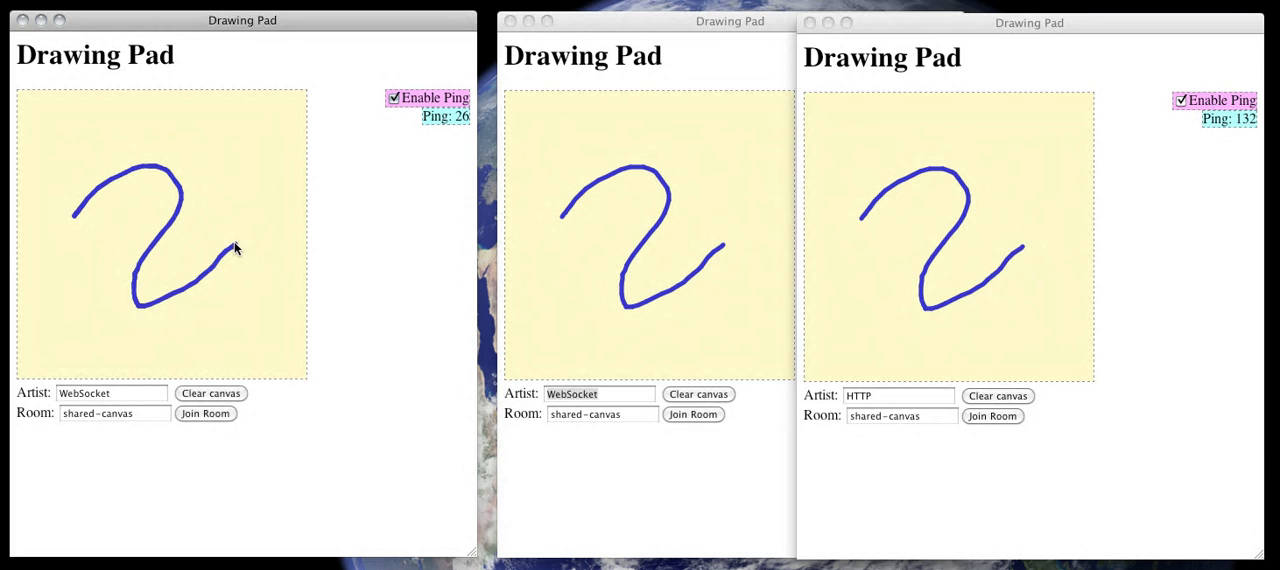
- Draw a stroke, clear the shared canvas, then draw a box edge around a new curve
{"action": "left_click_drag", "start_coordinate": [42, 140], "coordinate": [42, 350]}
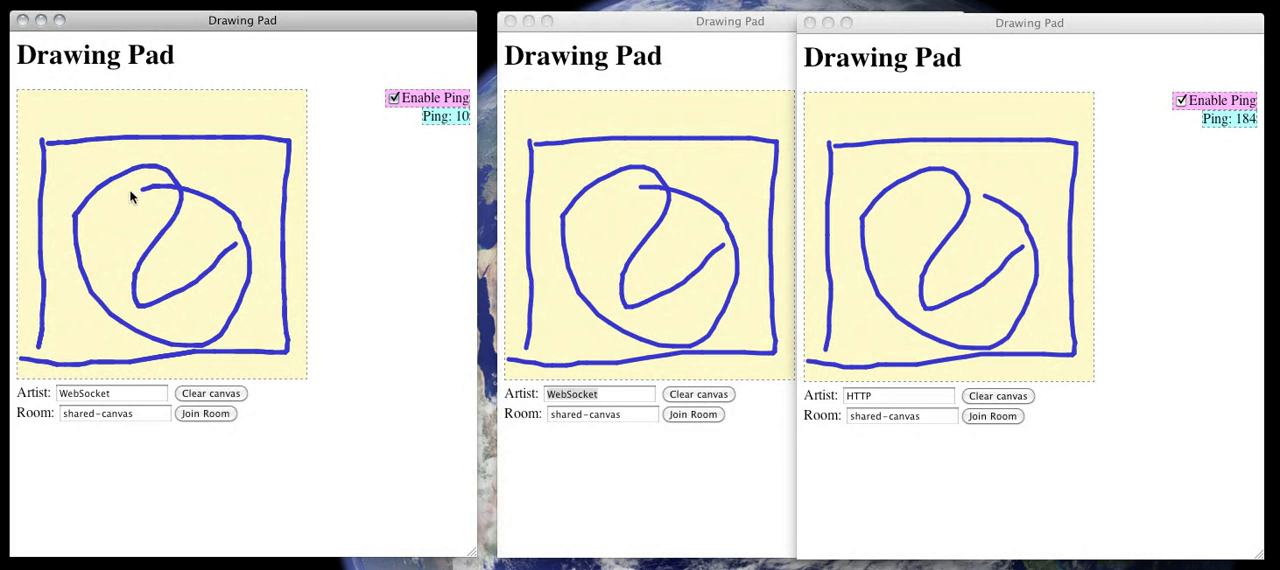
{"action": "left_click", "coordinate": [210, 393]}
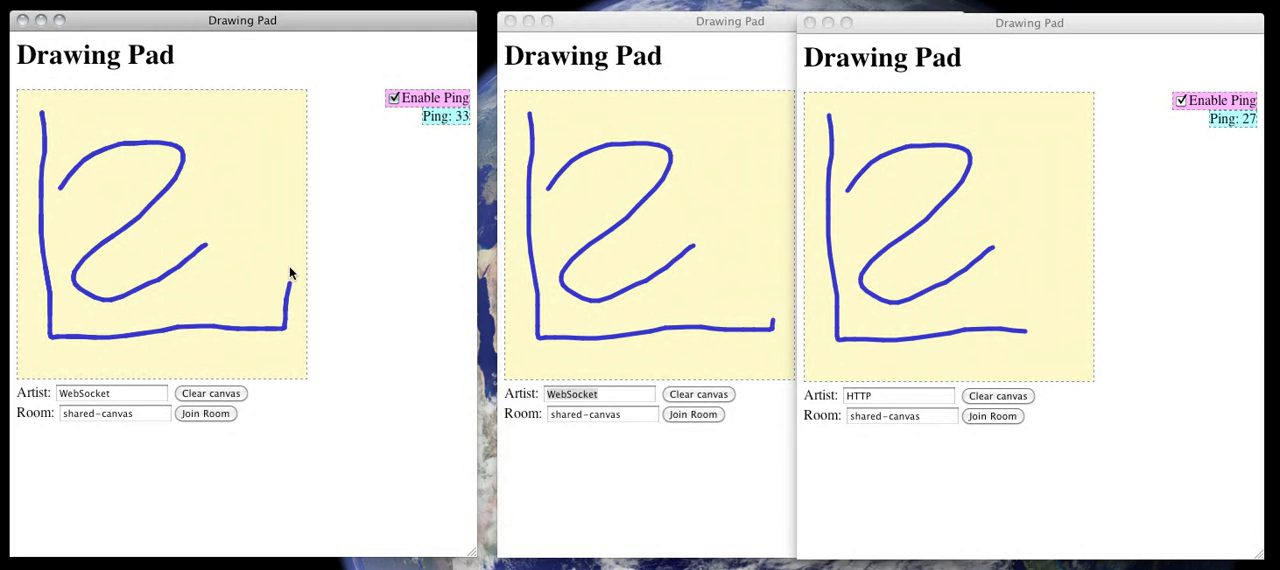
{"action": "left_click_drag", "start_coordinate": [40, 120], "coordinate": [300, 110]}
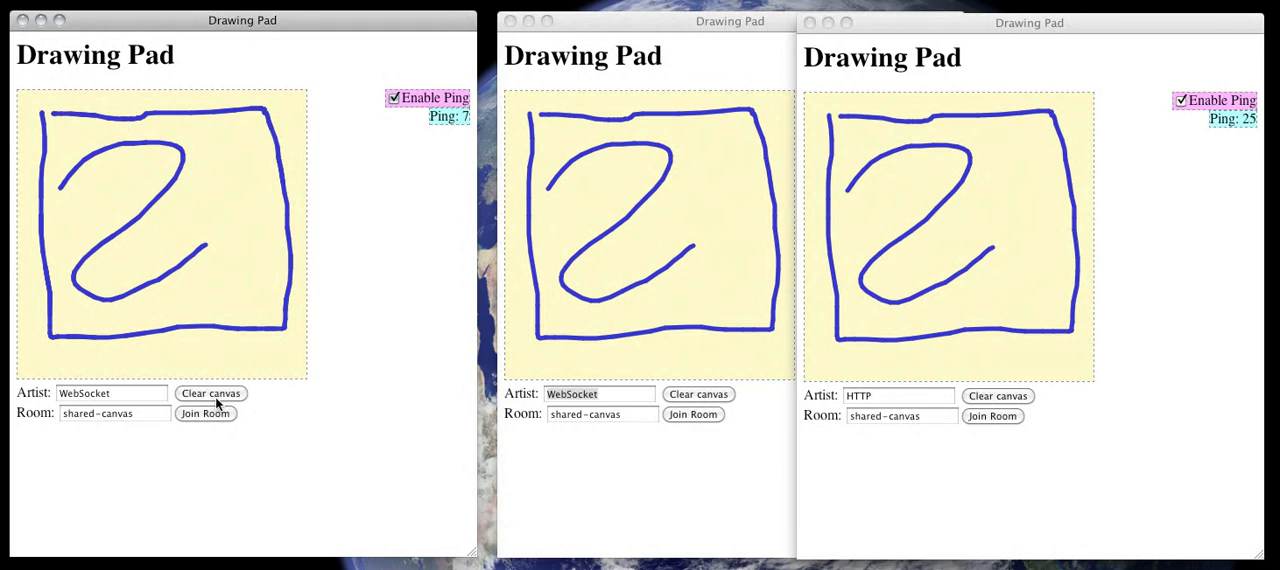
- Clear the canvas and draw a two-stroke S-curve starting near the upper left
{"action": "left_click", "coordinate": [210, 393]}
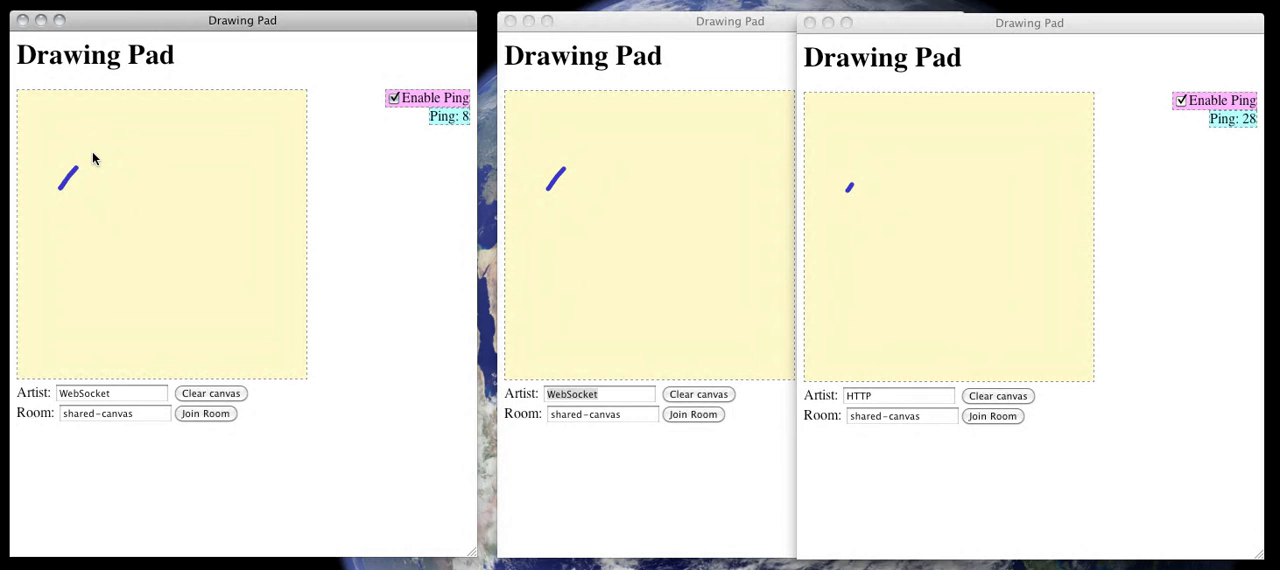
{"action": "left_click_drag", "start_coordinate": [60, 190], "coordinate": [180, 148]}
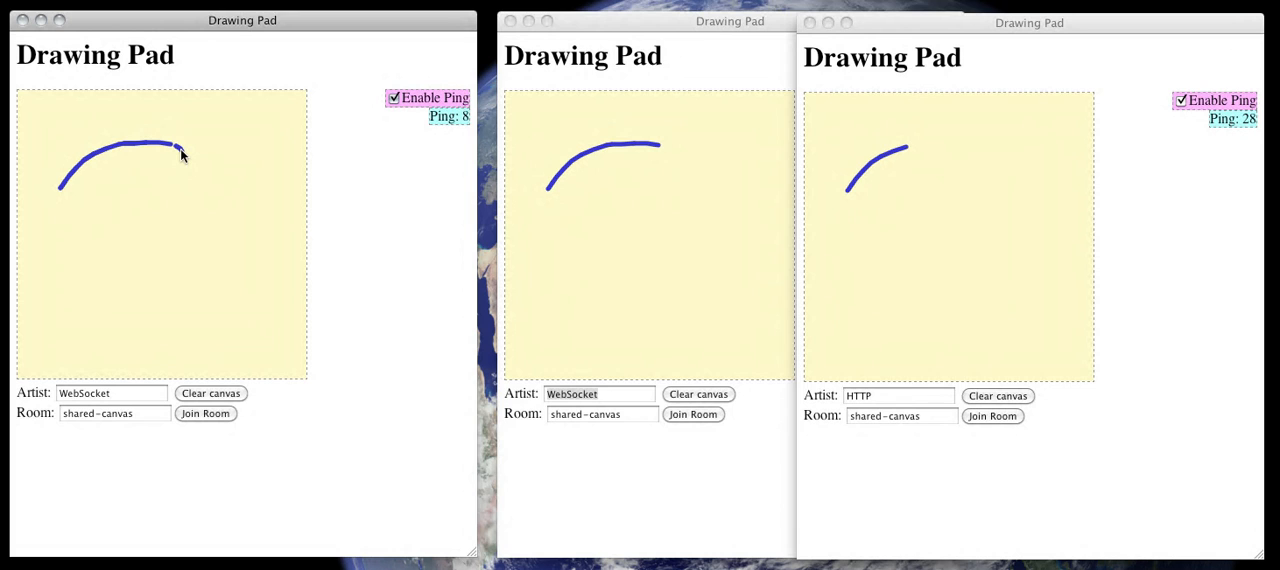
{"action": "left_click_drag", "start_coordinate": [185, 150], "coordinate": [113, 240]}
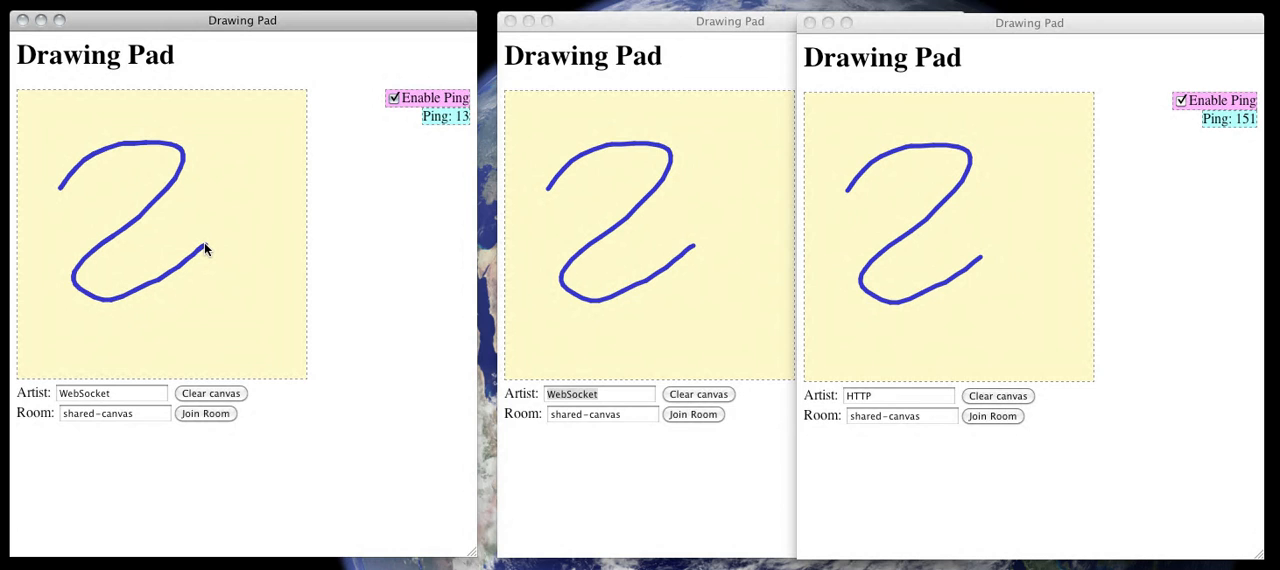
{"action": "mouse_move", "coordinate": [168, 293]}
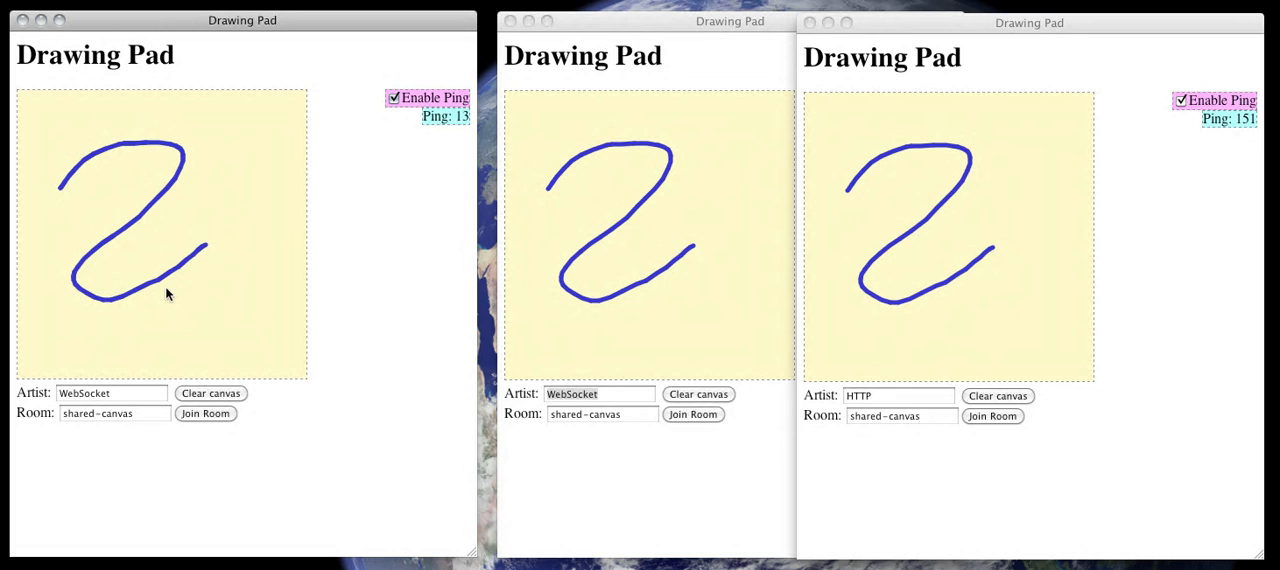
{"action": "mouse_move", "coordinate": [128, 310]}
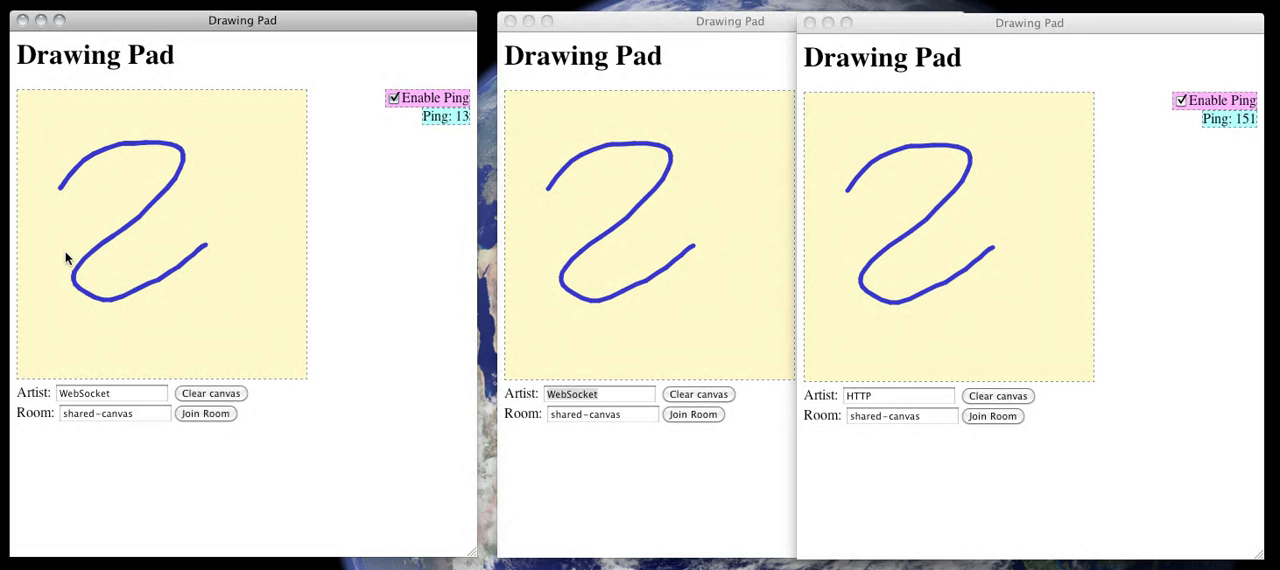
{"action": "mouse_move", "coordinate": [27, 167]}
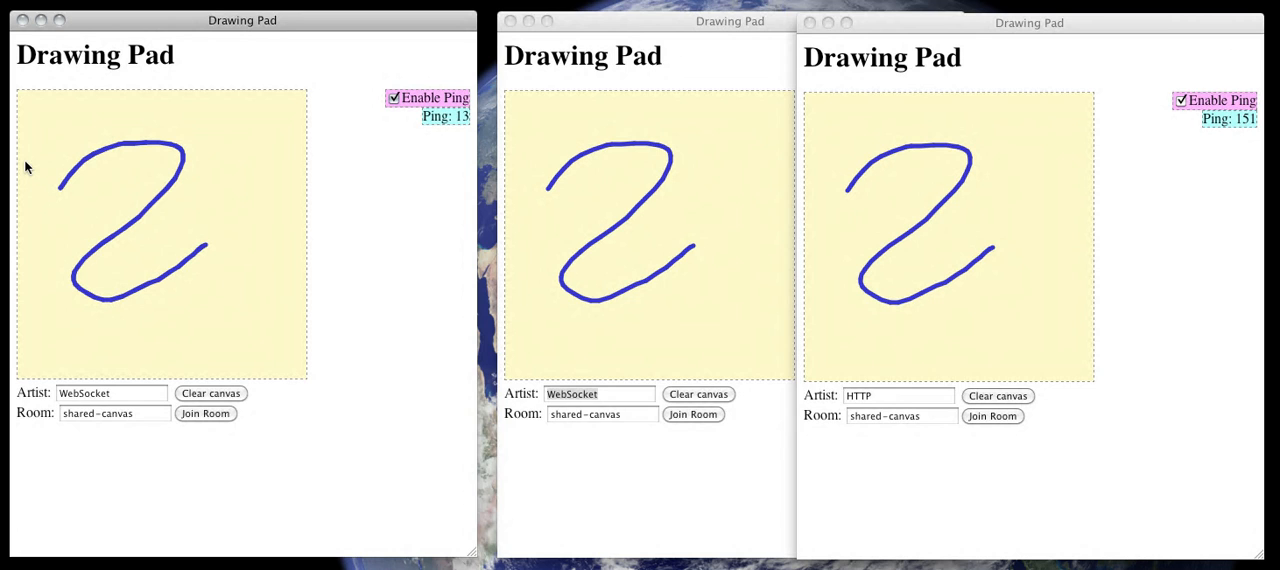
{"action": "mouse_move", "coordinate": [30, 132]}
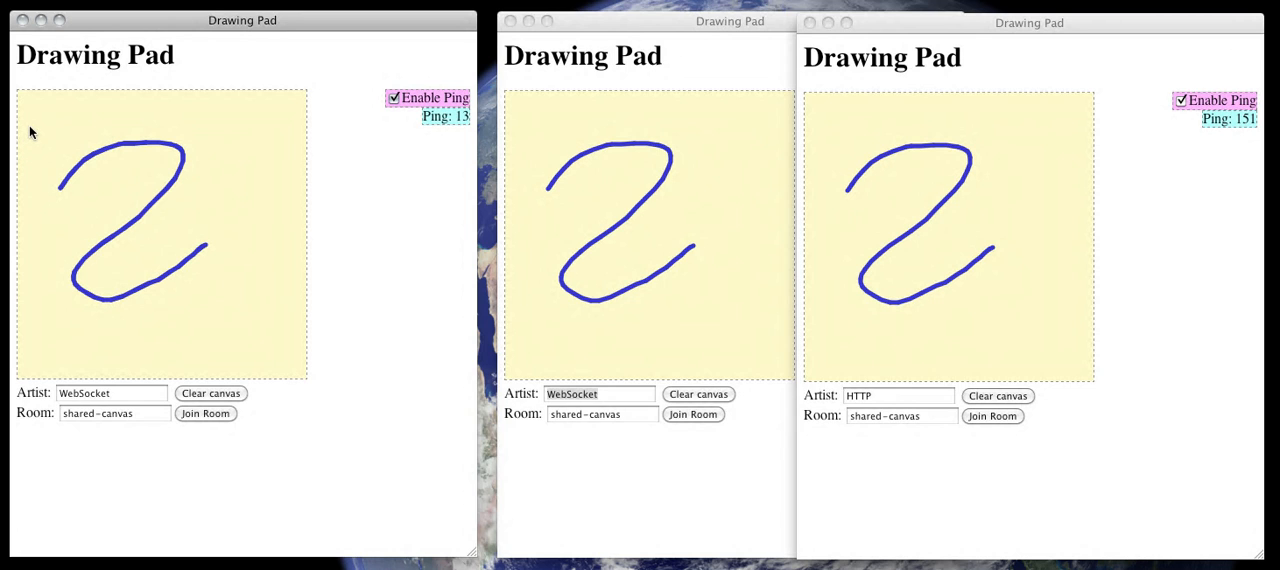
{"action": "mouse_move", "coordinate": [42, 118]}
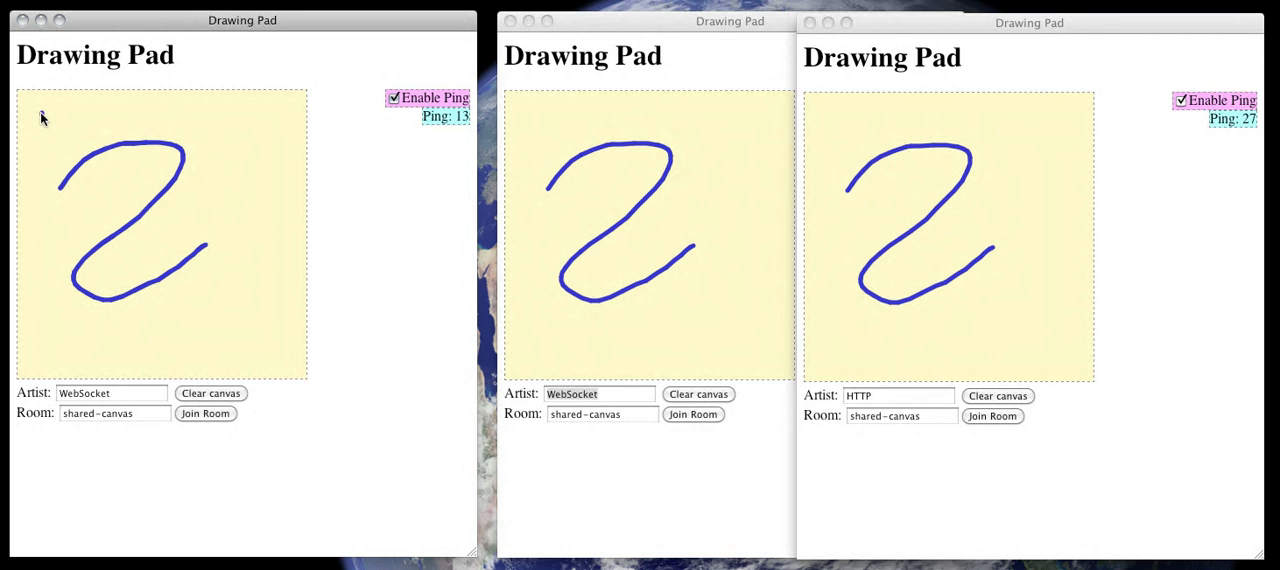
- Draw an L-shaped frame: a left vertical line down to a bottom horizontal line
{"action": "left_click_drag", "start_coordinate": [42, 110], "coordinate": [42, 255]}
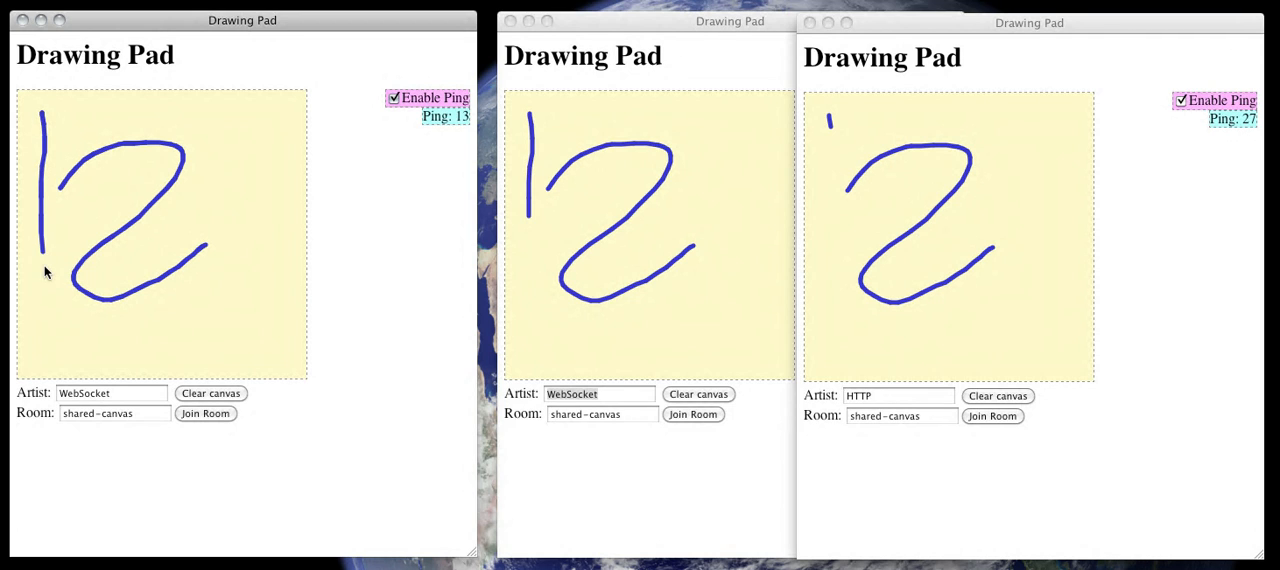
{"action": "left_click_drag", "start_coordinate": [43, 255], "coordinate": [50, 335]}
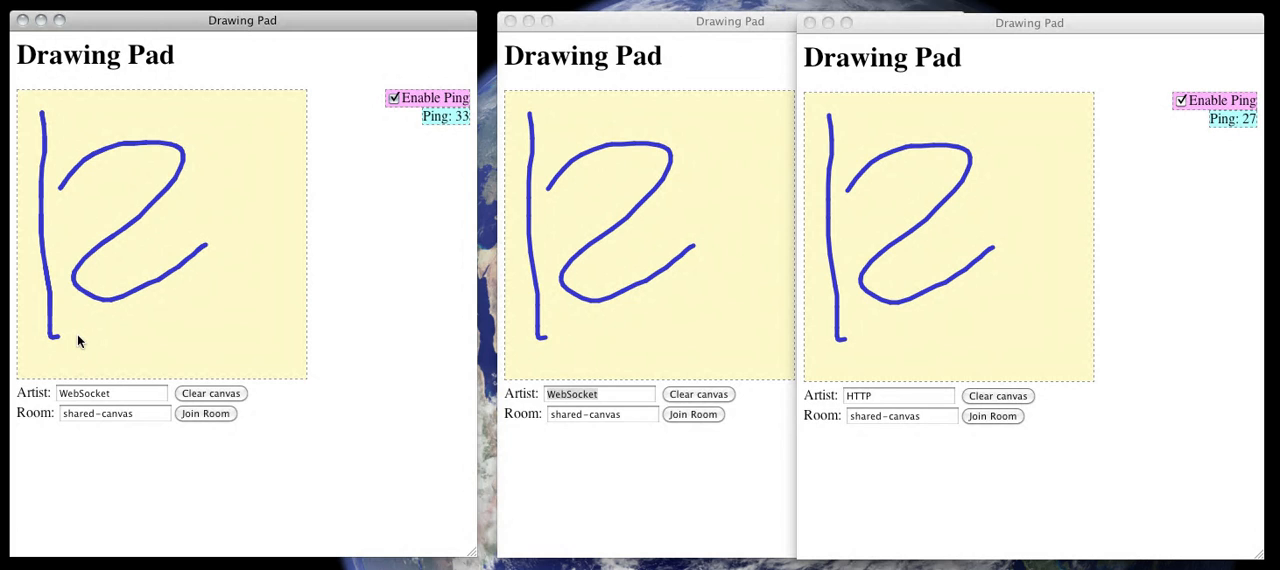
{"action": "left_click_drag", "start_coordinate": [55, 338], "coordinate": [280, 330]}
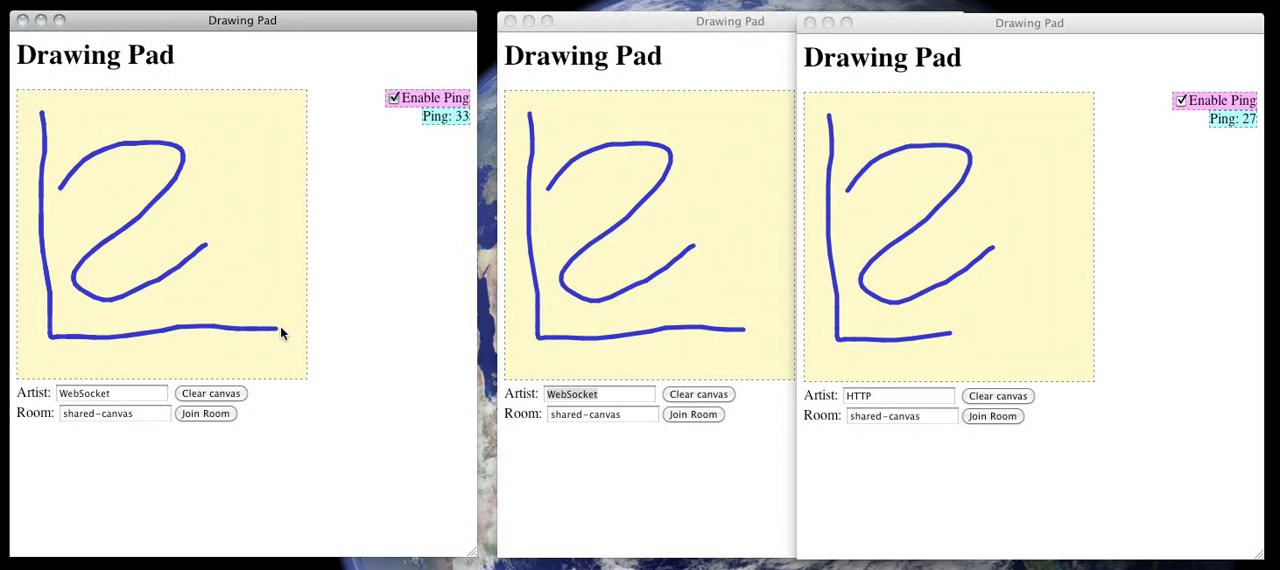